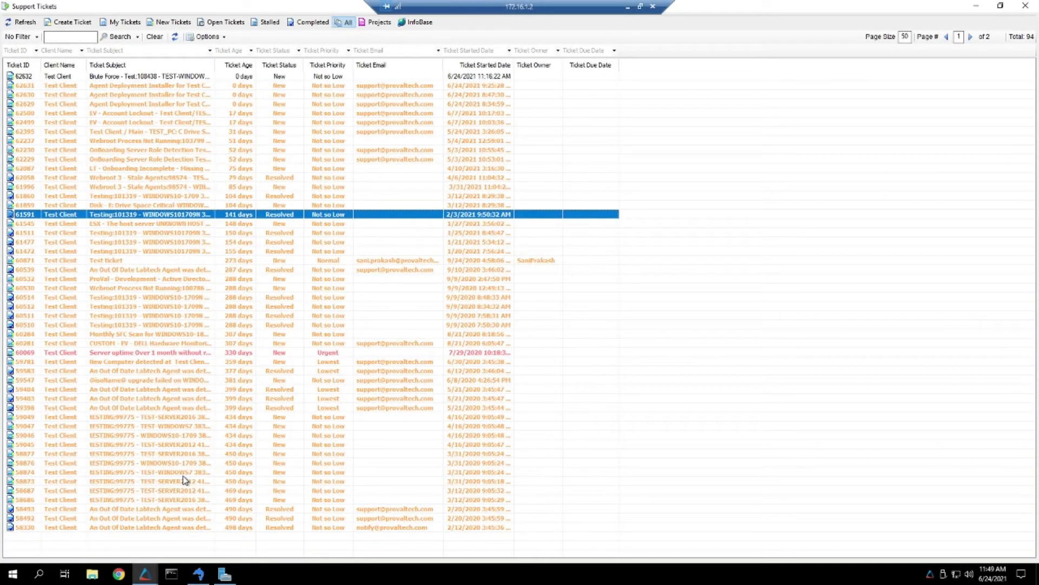
mouse_move(112, 221)
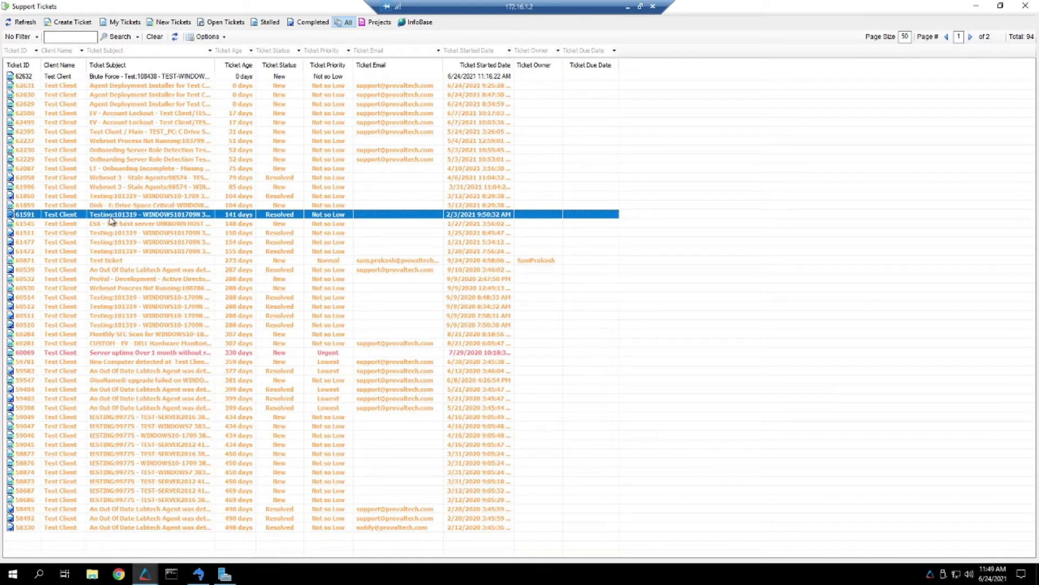
mouse_move(230, 87)
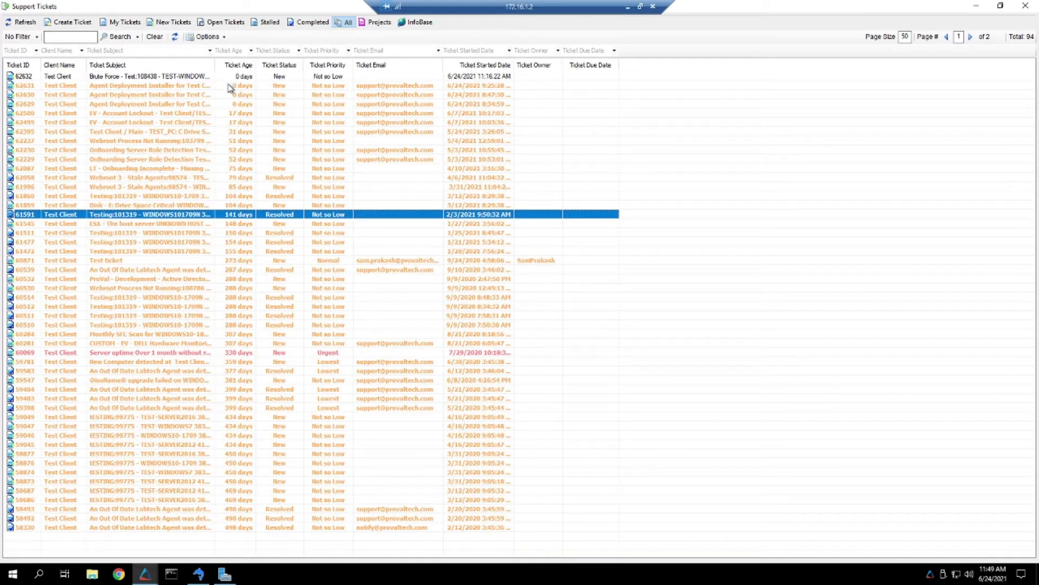
mouse_move(234, 221)
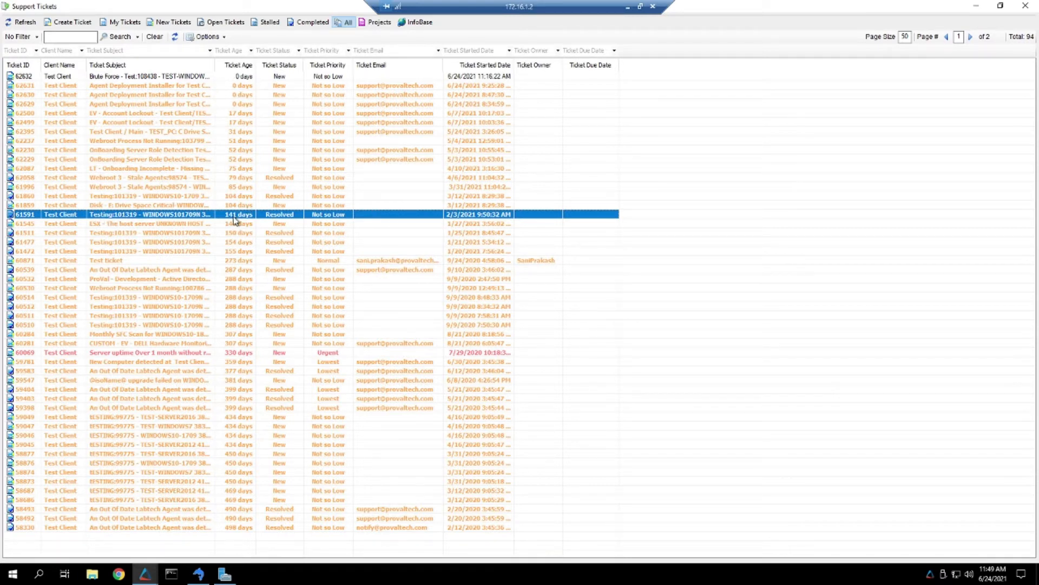
mouse_move(137, 158)
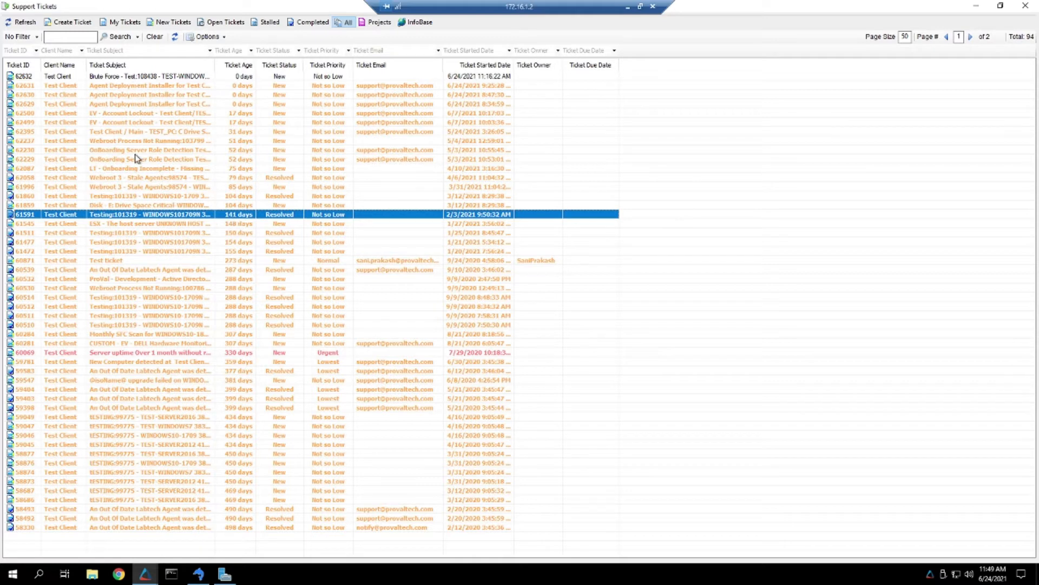
mouse_move(143, 216)
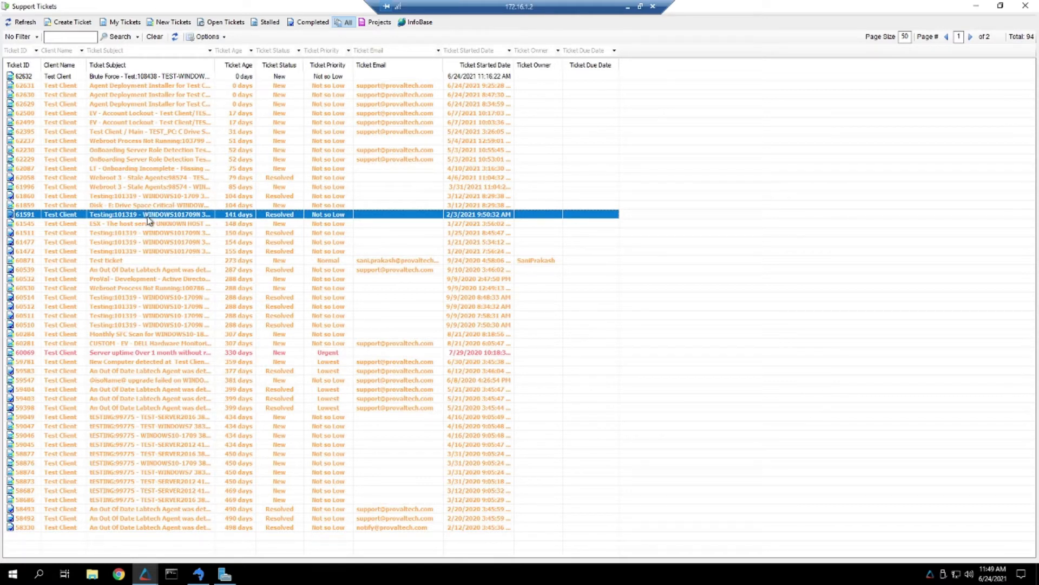
mouse_move(154, 219)
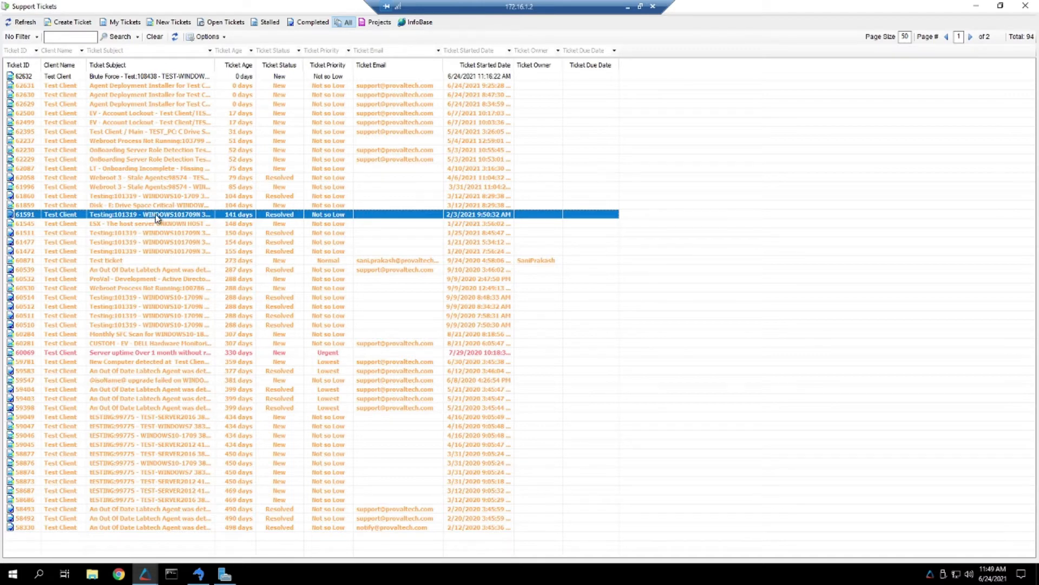
Step: Open ticket 61591 and view its Ticket Data: status, category, owner and request text
double_click(149, 214)
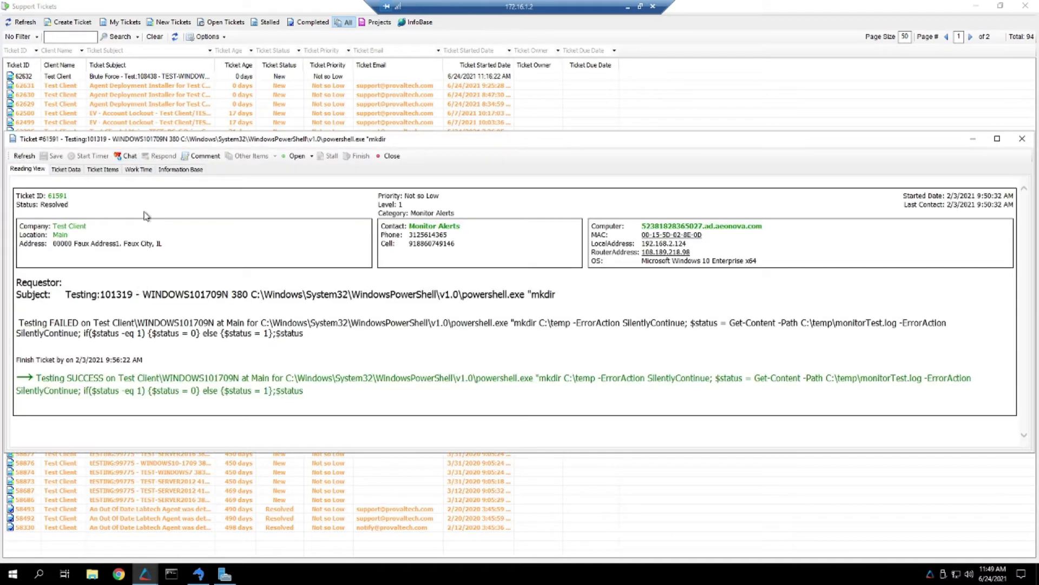
click(65, 169)
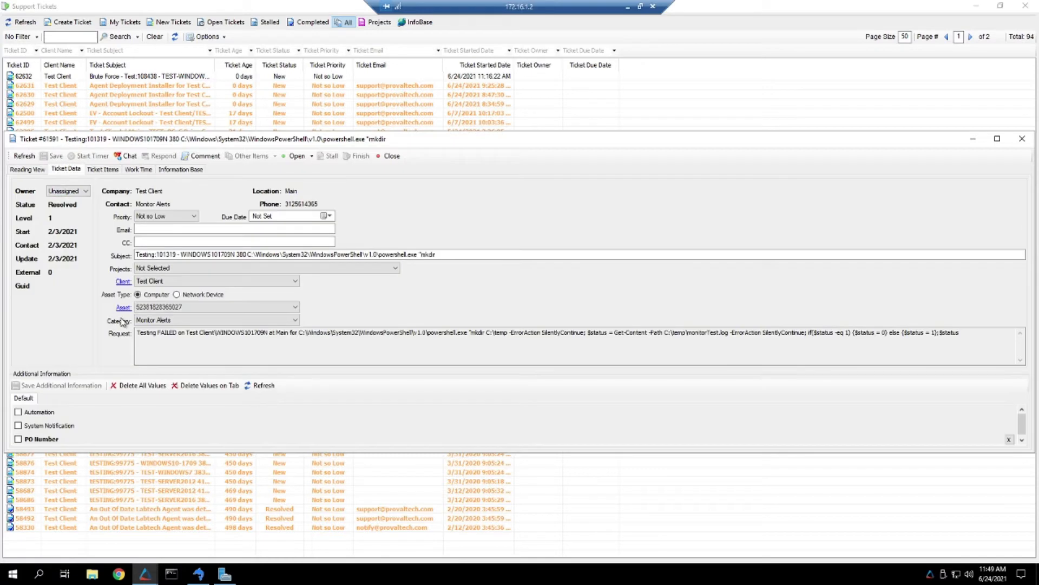
mouse_move(129, 312)
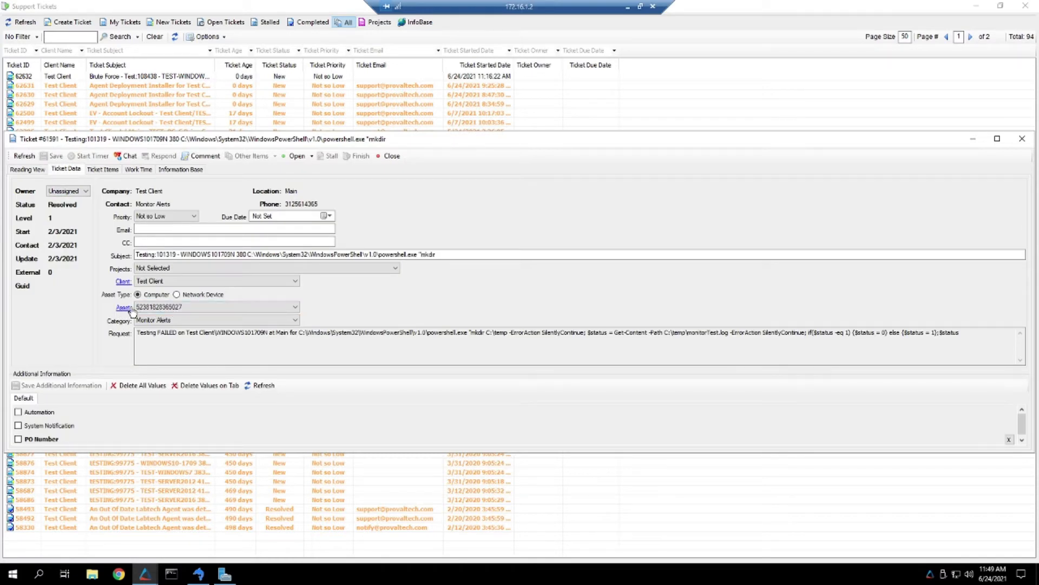
mouse_move(135, 270)
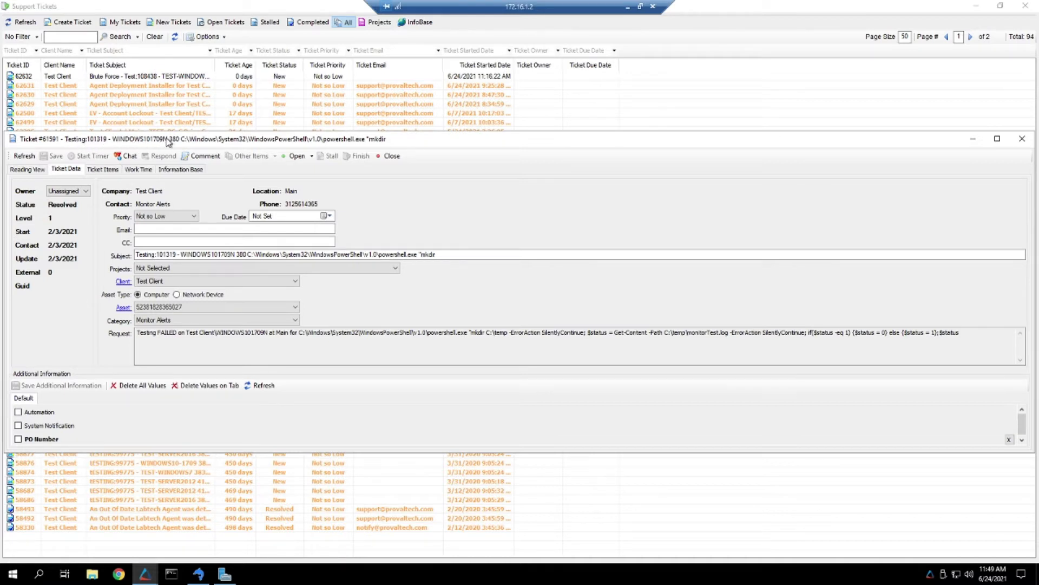
mouse_move(375, 145)
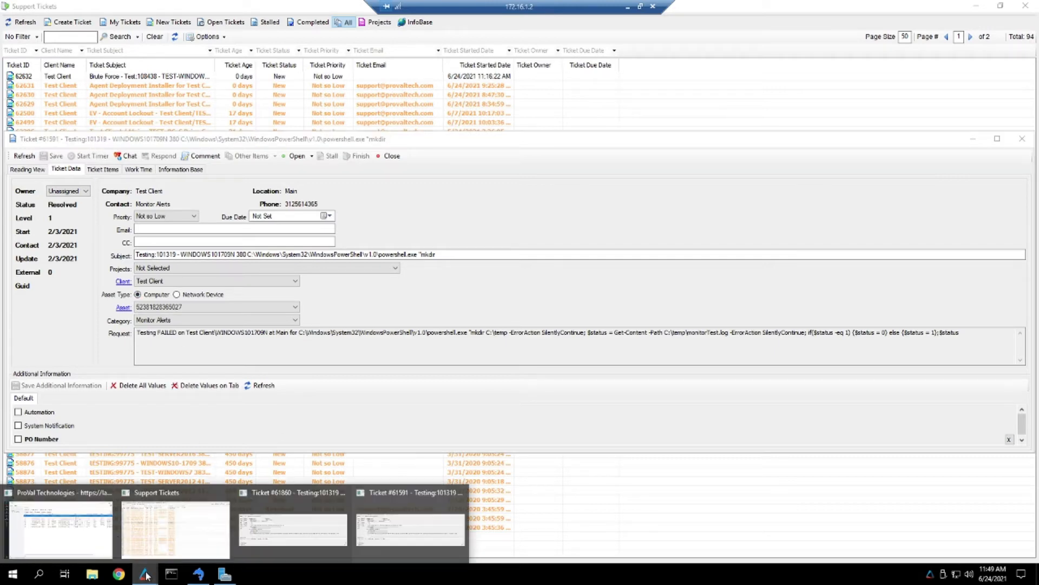
Step: Filter the System Monitors list to monitor 101319, 'Testing'
click(64, 527)
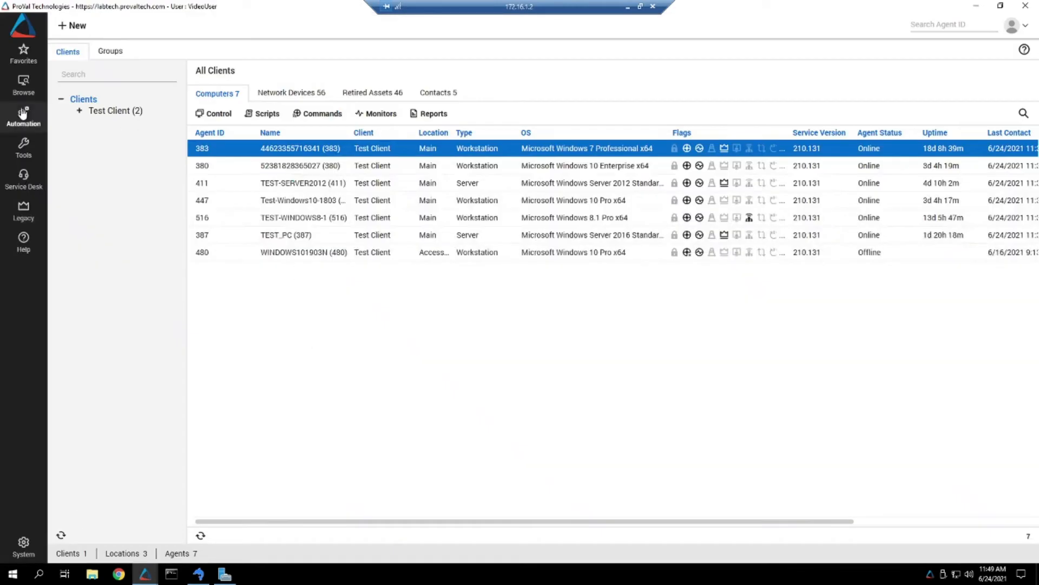
click(23, 118)
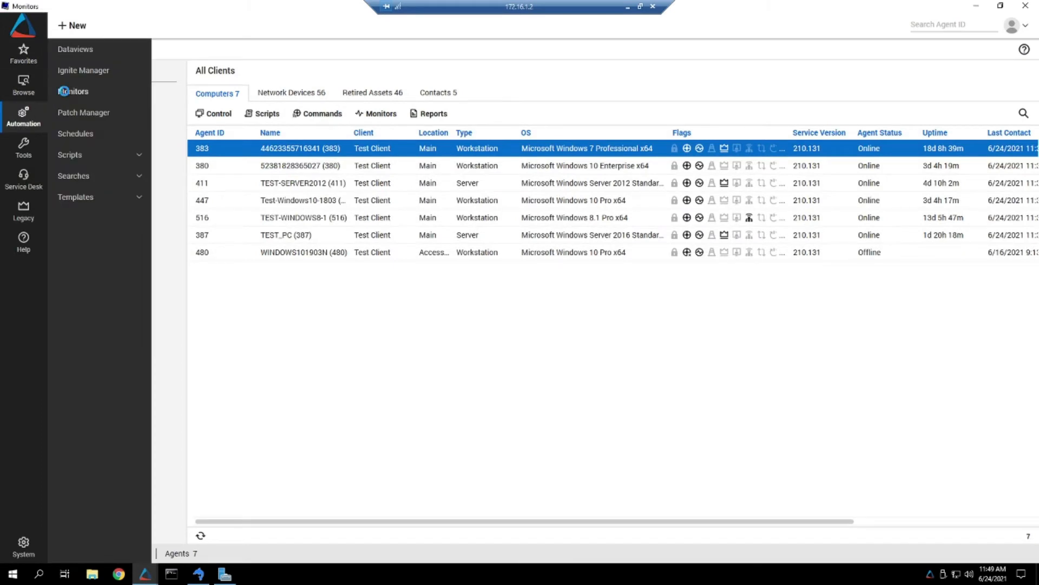
click(74, 91)
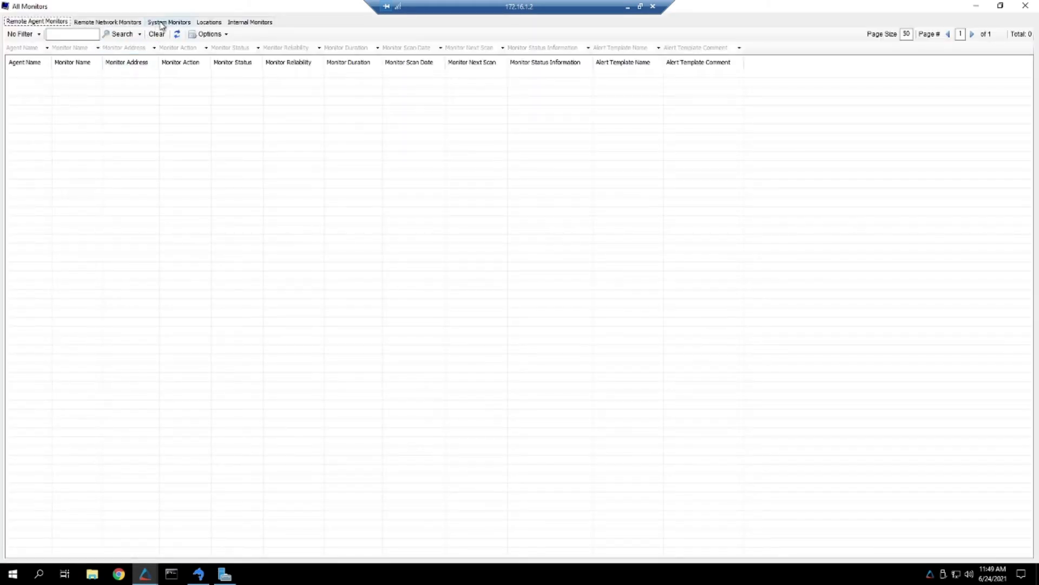
click(168, 22)
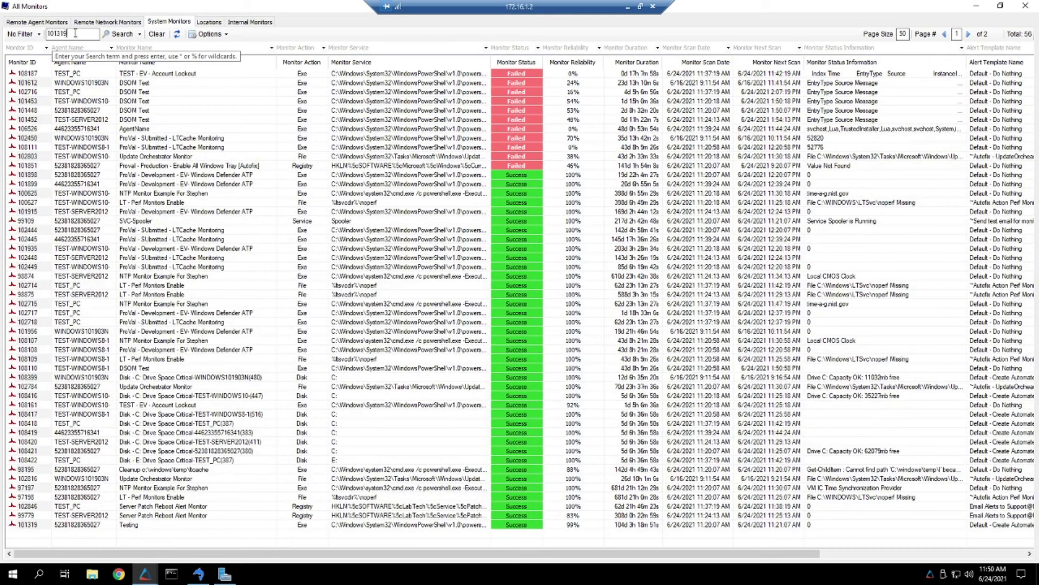
click(122, 33)
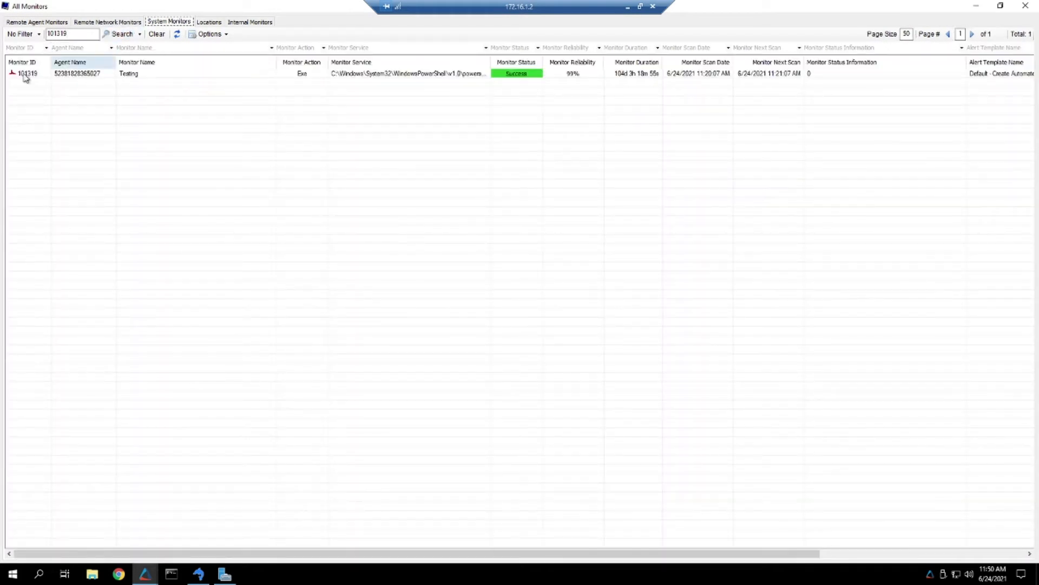
click(76, 74)
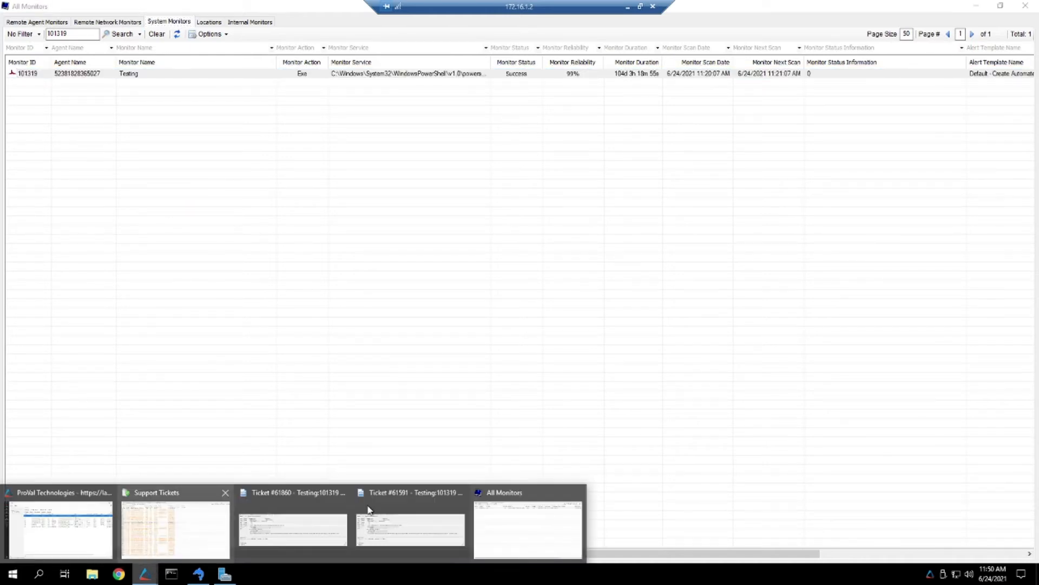
click(292, 529)
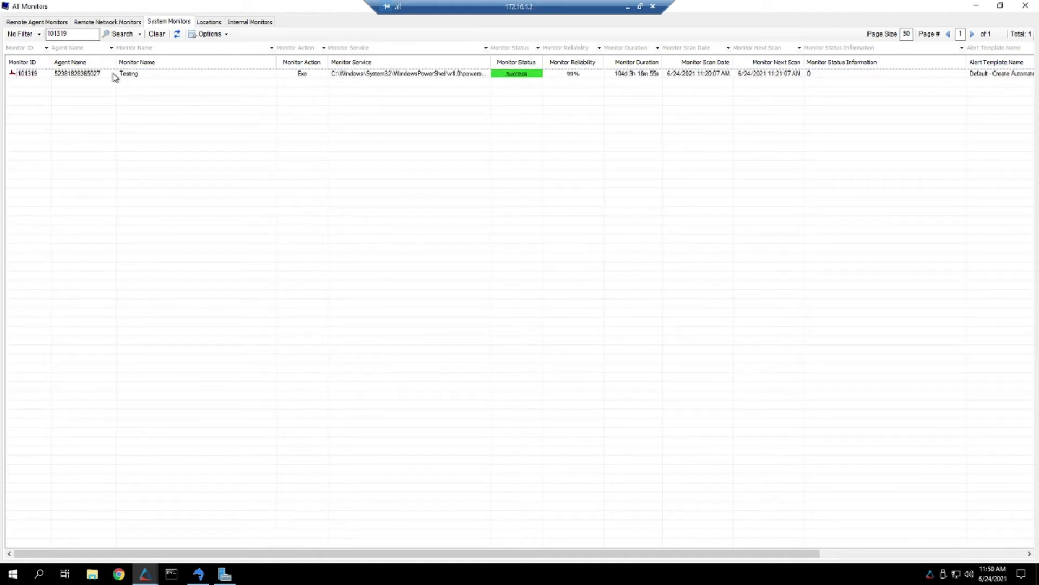
Step: Open monitor 101319 and review its Location, Alerting and External EXE Check configuration
double_click(127, 74)
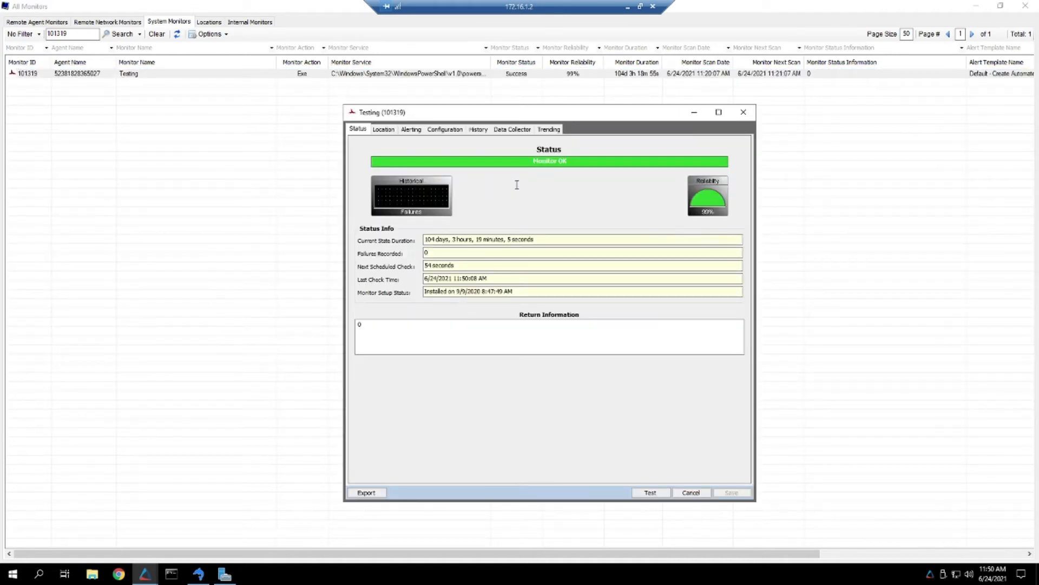
mouse_move(394, 151)
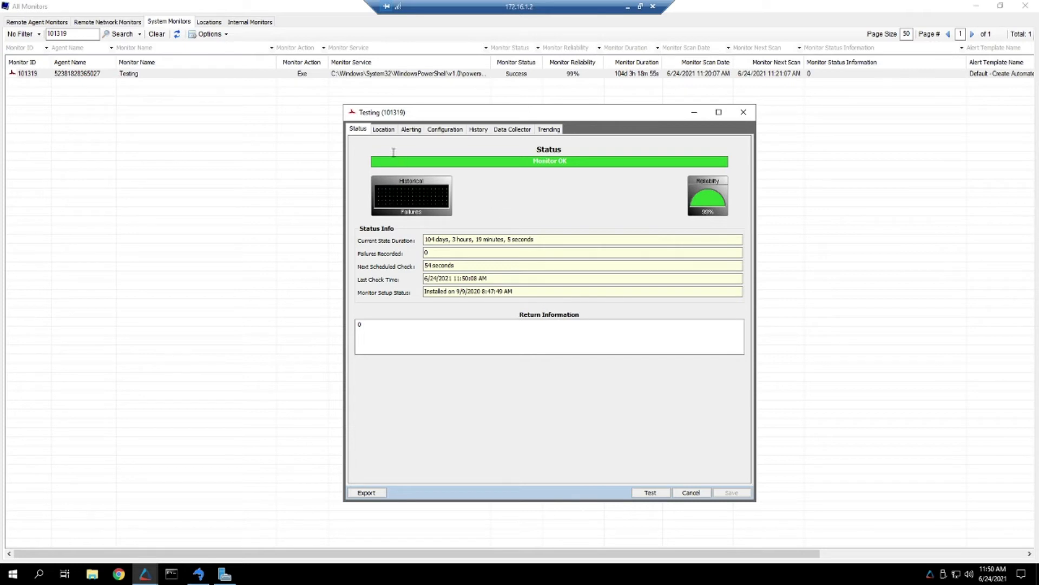
mouse_move(402, 135)
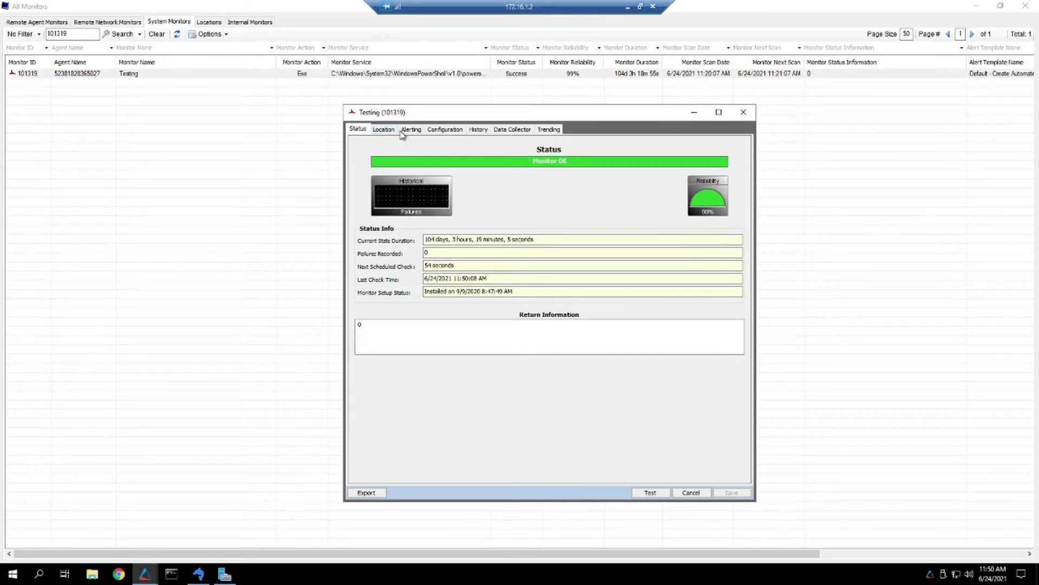
click(383, 129)
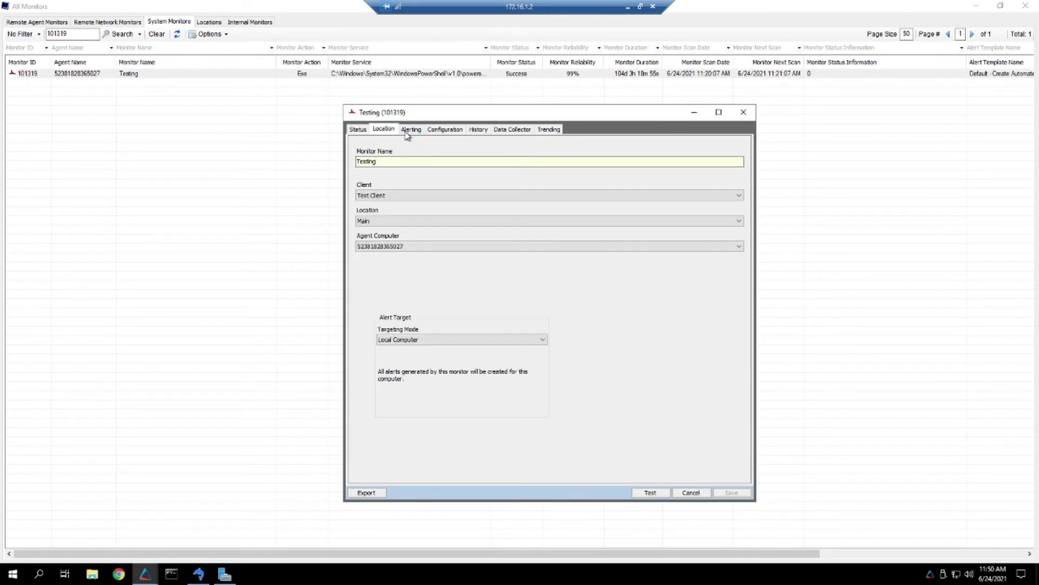
click(411, 129)
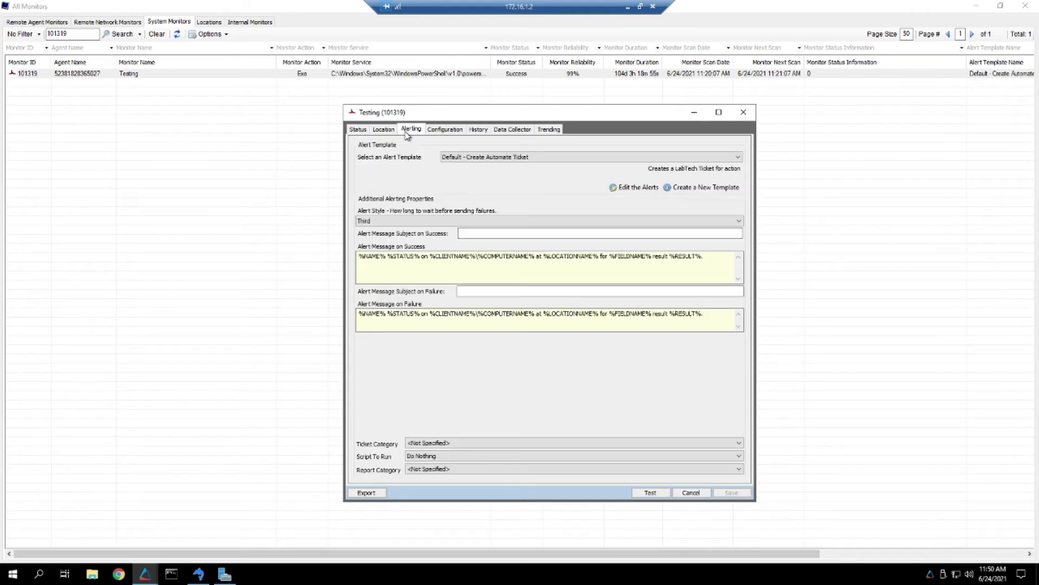
click(446, 129)
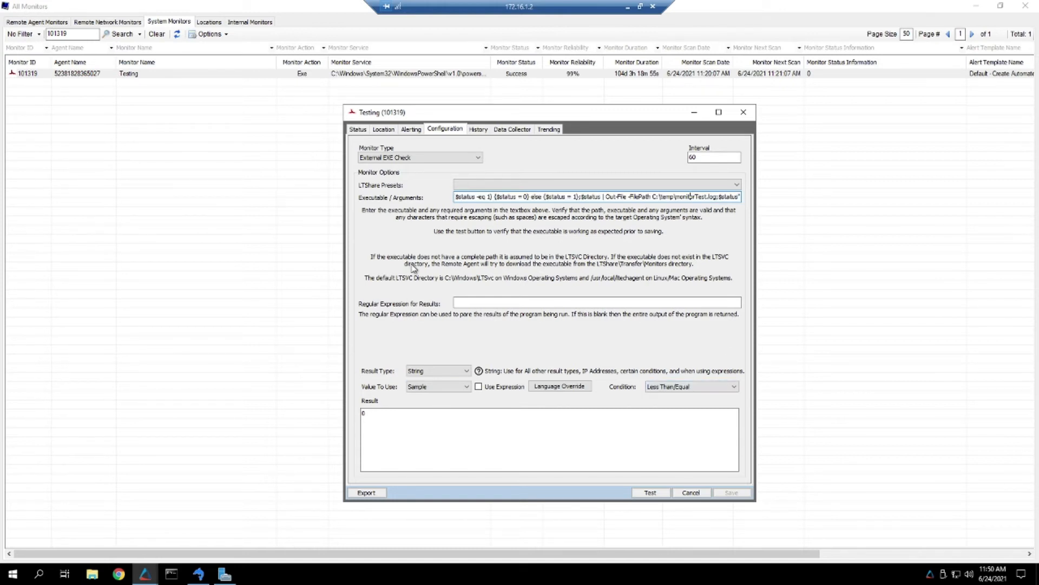
mouse_move(413, 250)
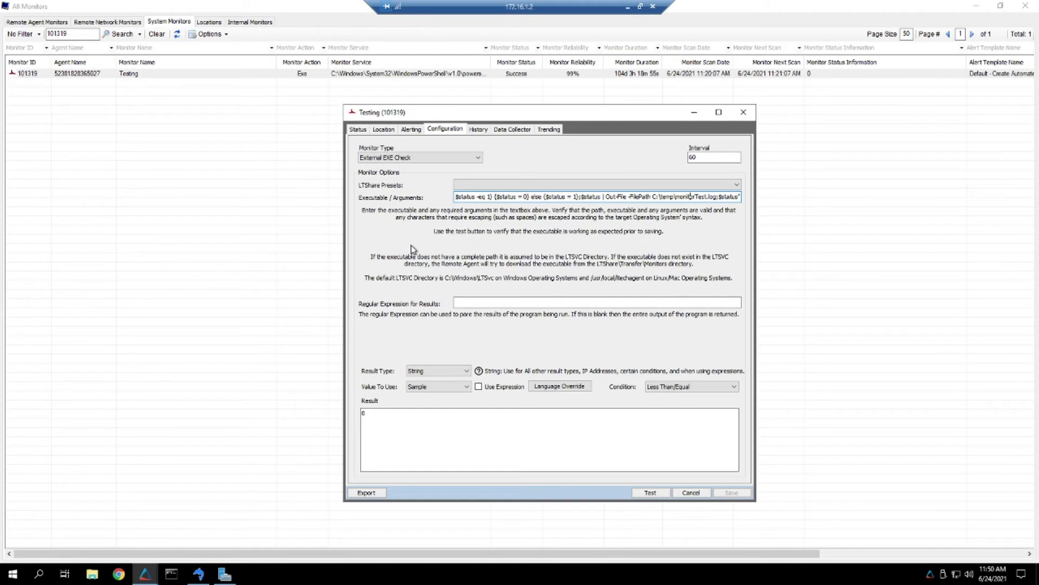
mouse_move(428, 242)
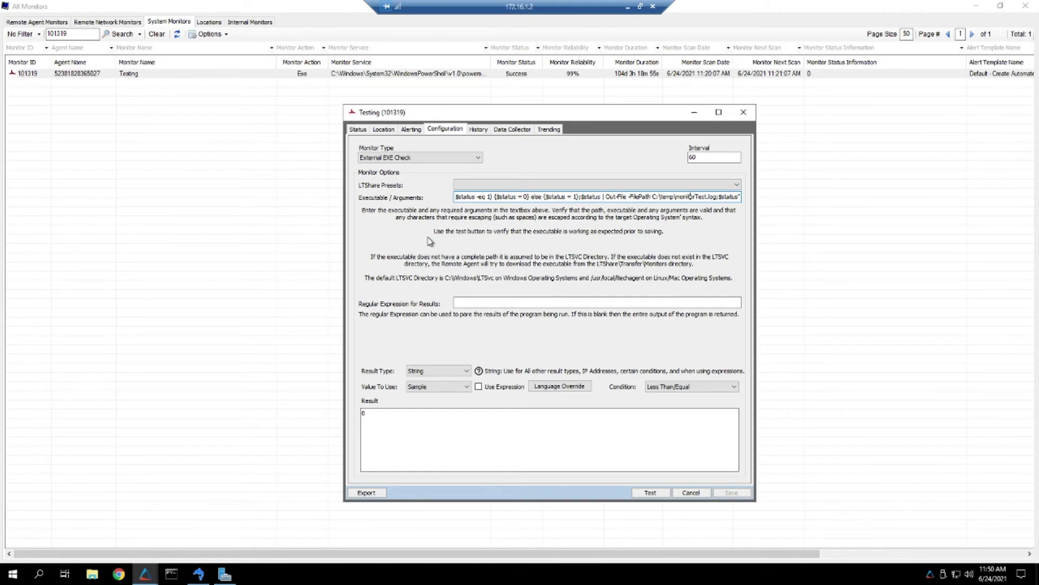
mouse_move(435, 239)
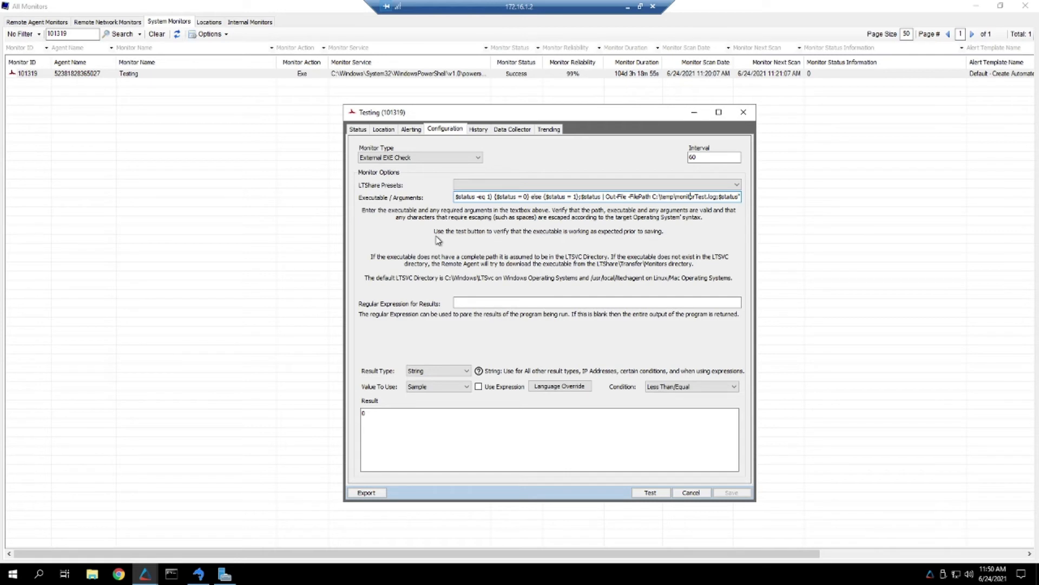
Step: Change monitor 101319's alert template from Default - Create Automate Ticket to Not Selected
click(410, 129)
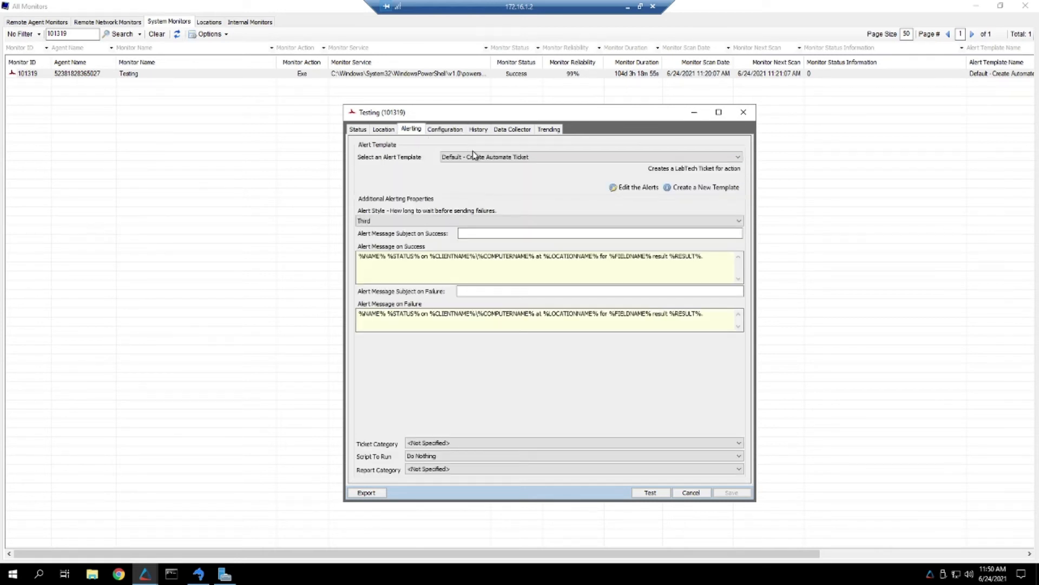
click(734, 156)
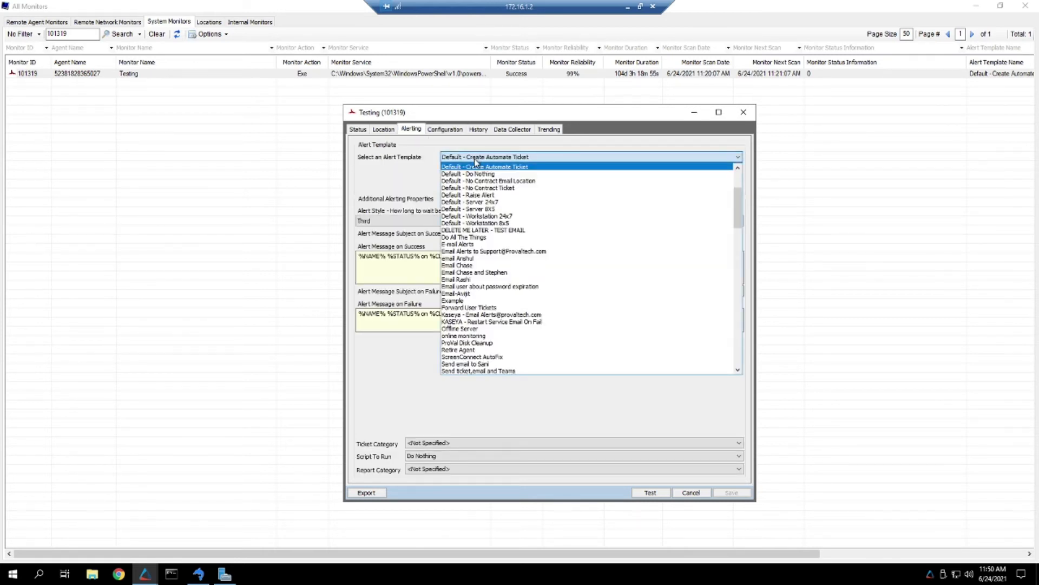
mouse_move(468, 174)
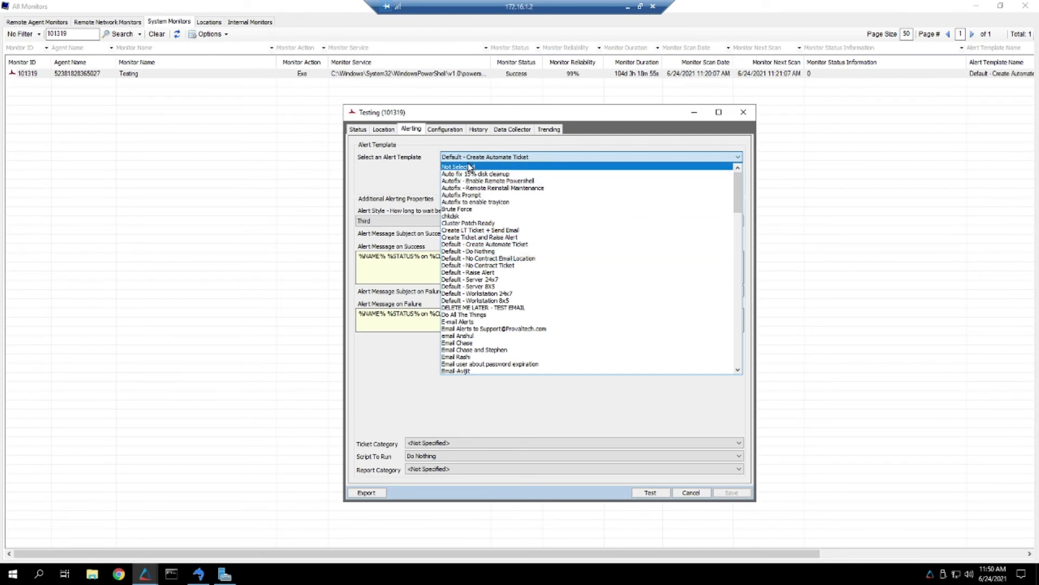
click(458, 167)
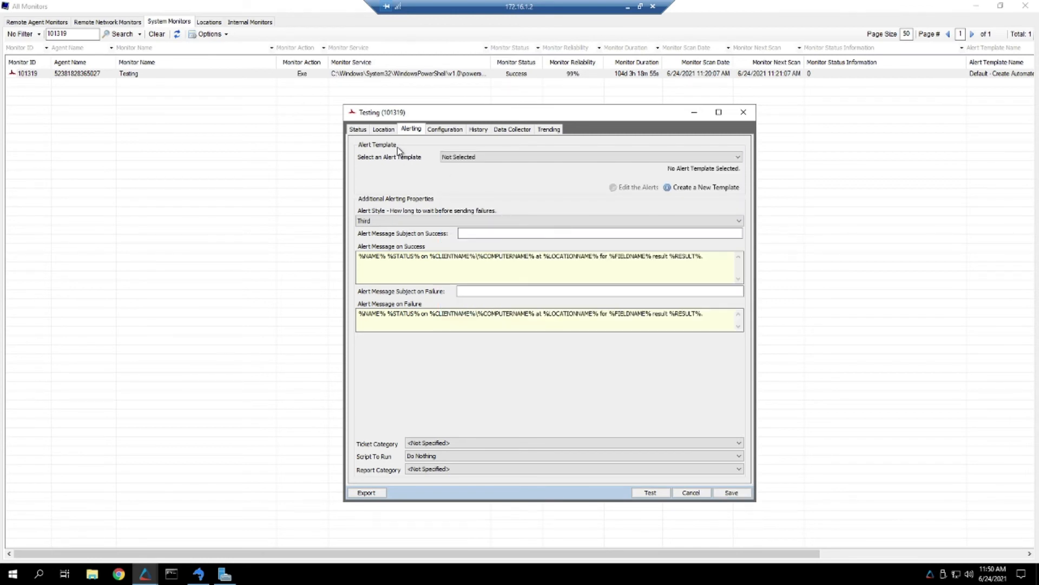
mouse_move(189, 154)
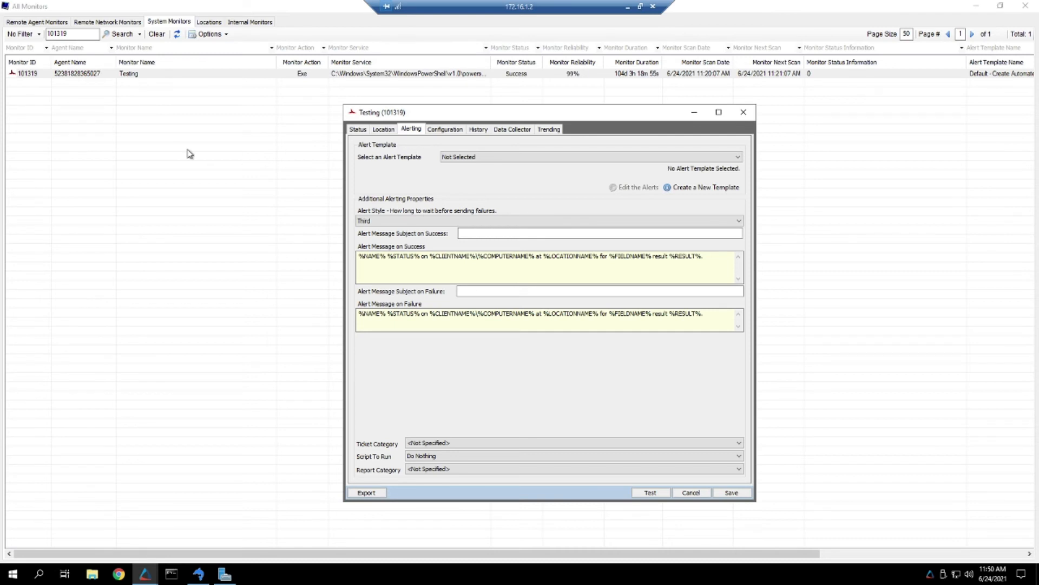
Step: Close the monitor window and choose Monitors > Delete Monitor on the Testing row
click(690, 493)
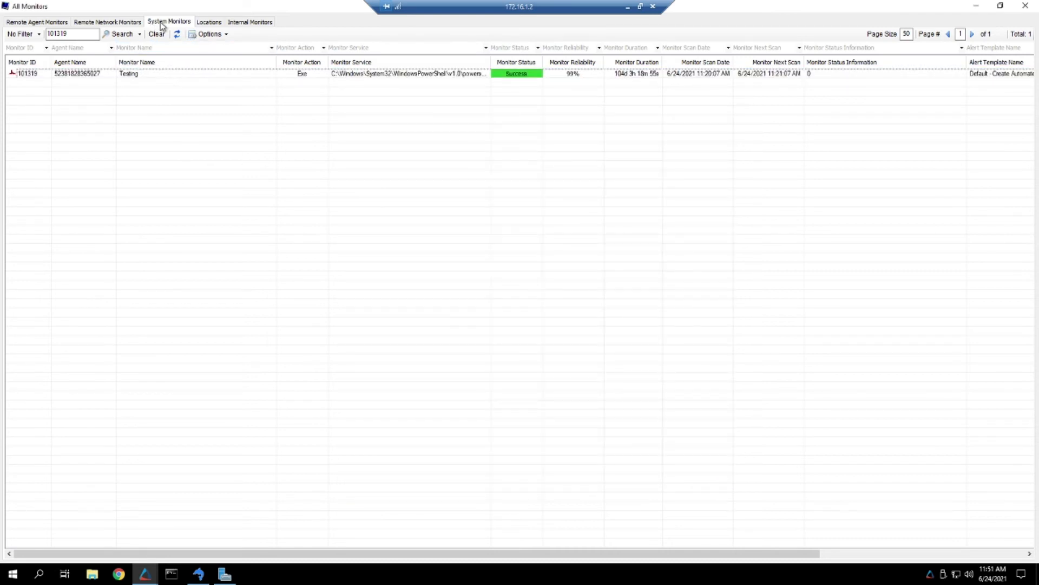
click(133, 74)
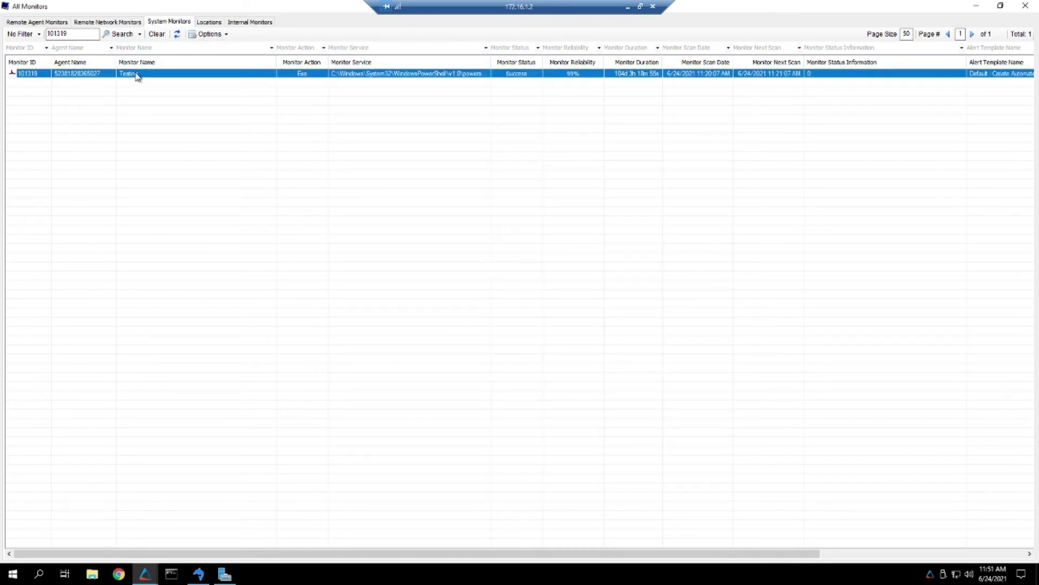
right_click(135, 73)
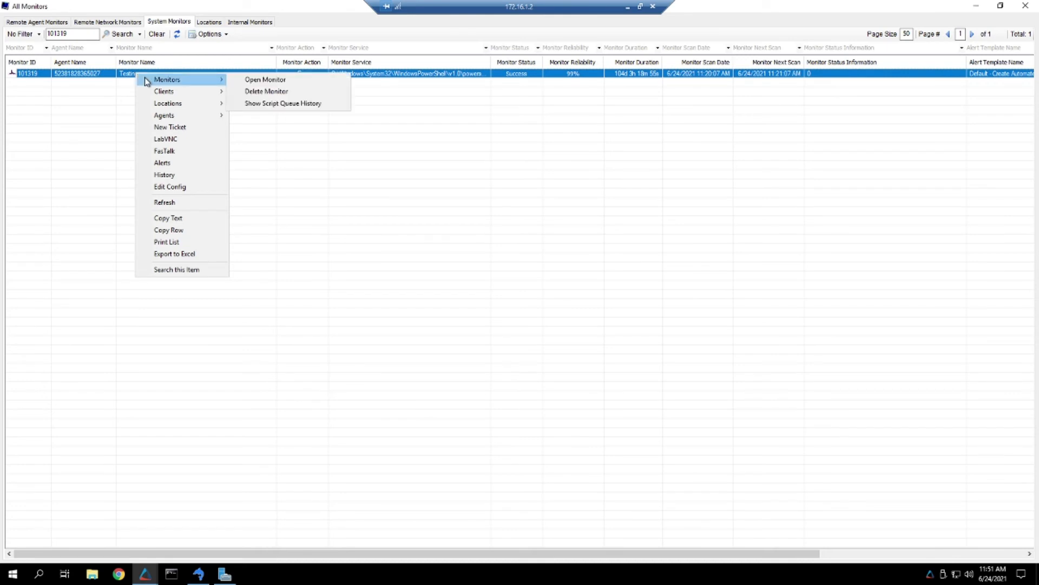
mouse_move(287, 91)
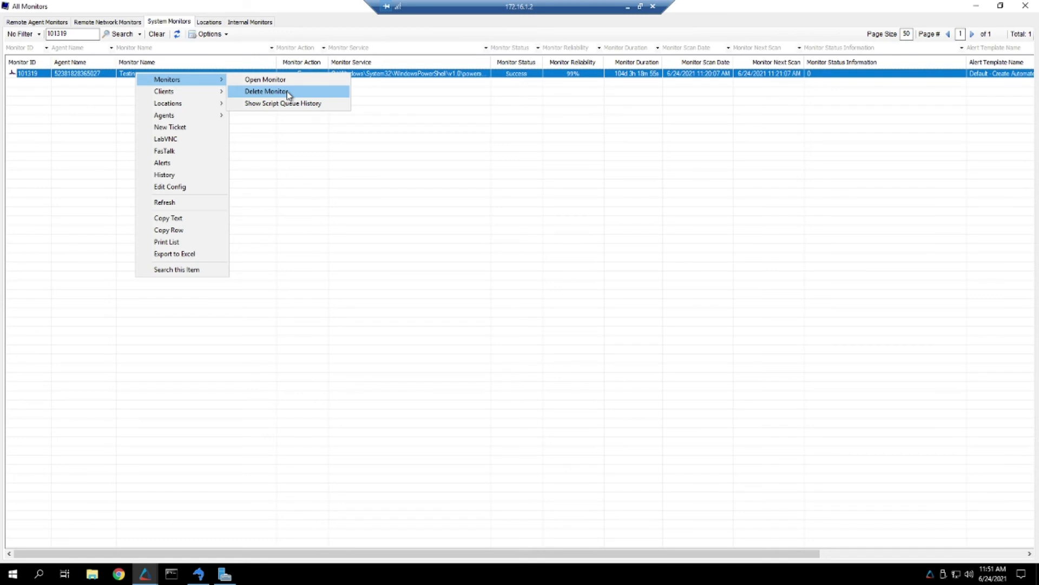
click(266, 91)
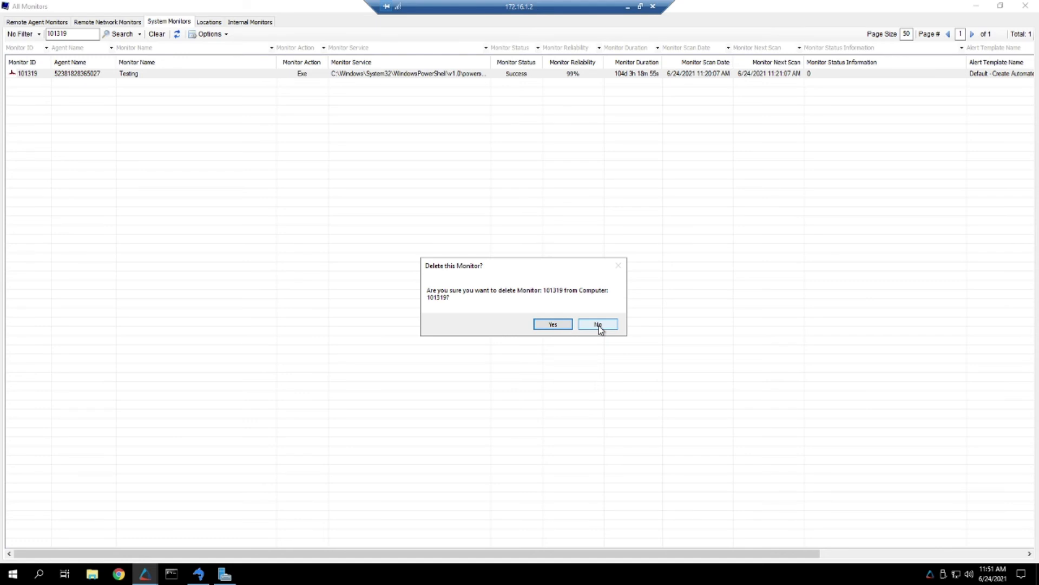
Step: Answer No to 'Delete this Monitor?' so monitor 101319 stays listed
click(596, 324)
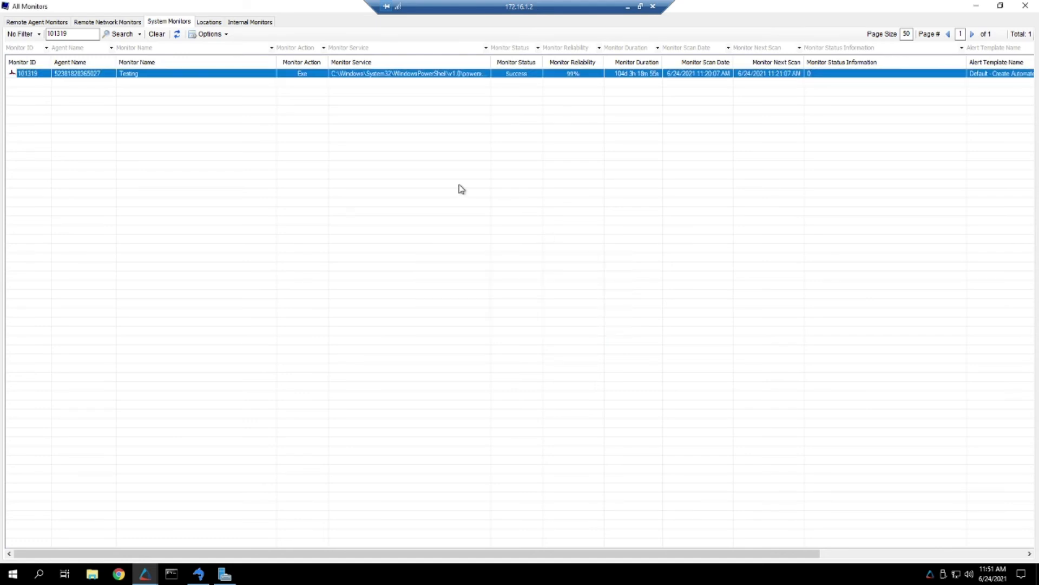
mouse_move(456, 191)
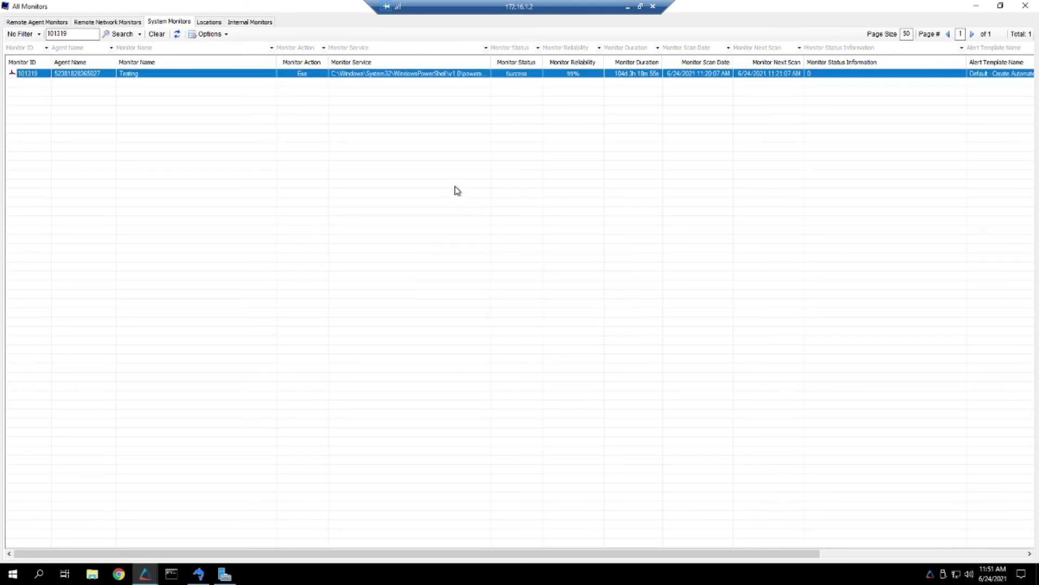
mouse_move(464, 196)
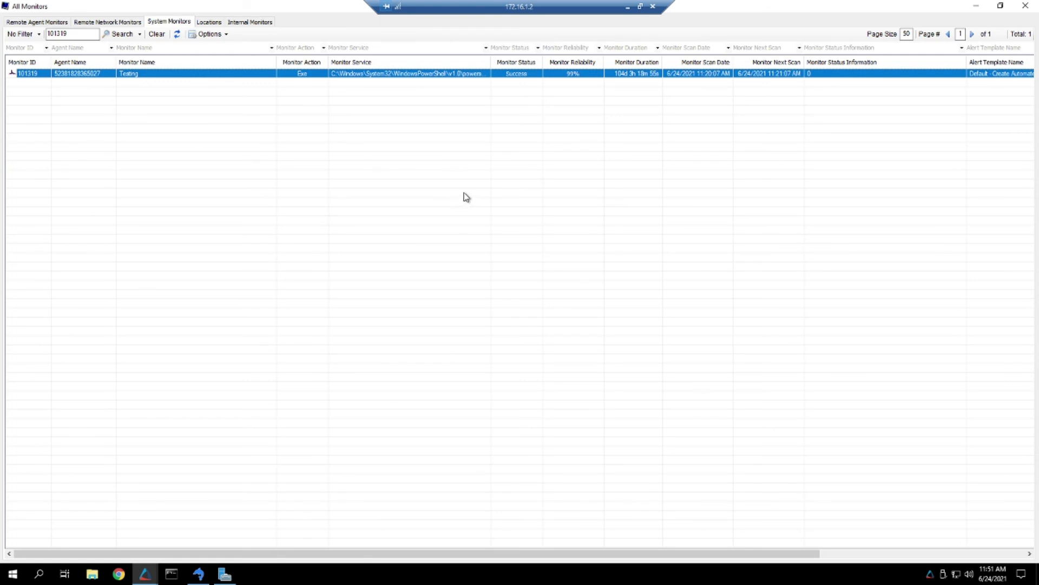
mouse_move(461, 197)
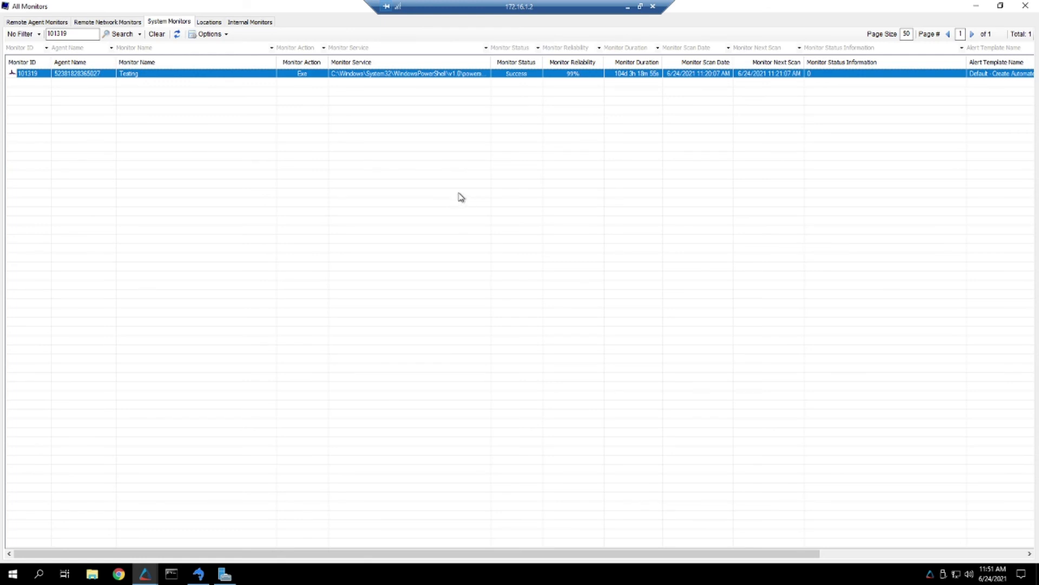